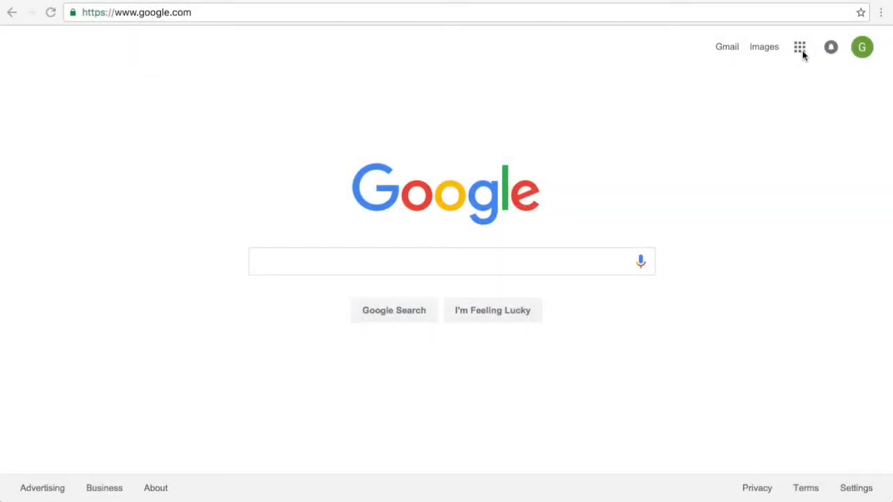
Step: Open Google Drive from the Google apps grid on the Google homepage
{"action": "left_click", "coordinate": [452, 261]}
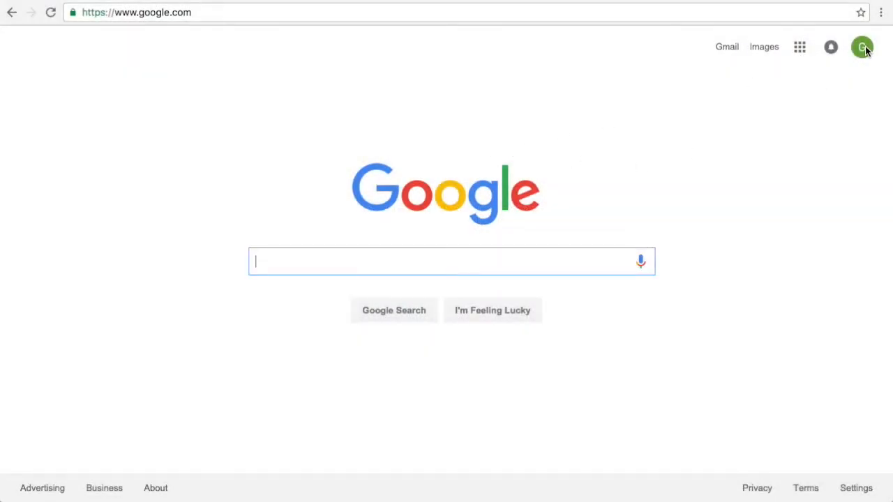
{"action": "left_click", "coordinate": [862, 47]}
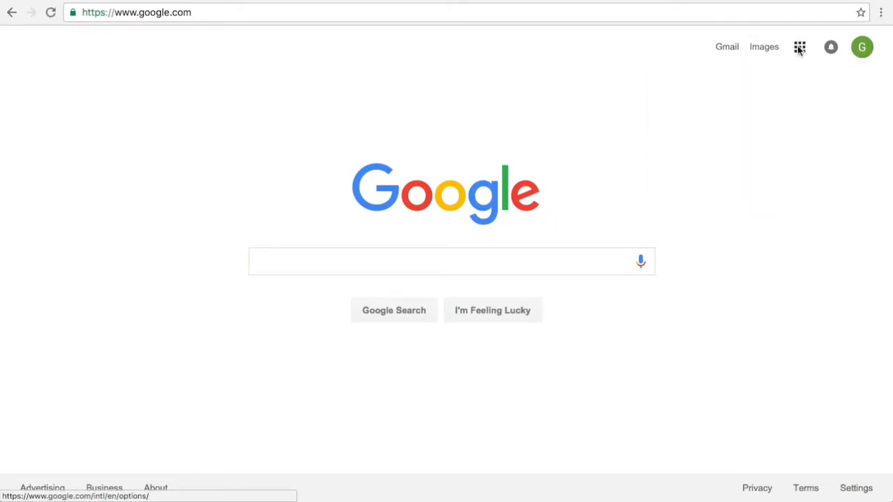
{"action": "left_click", "coordinate": [799, 48]}
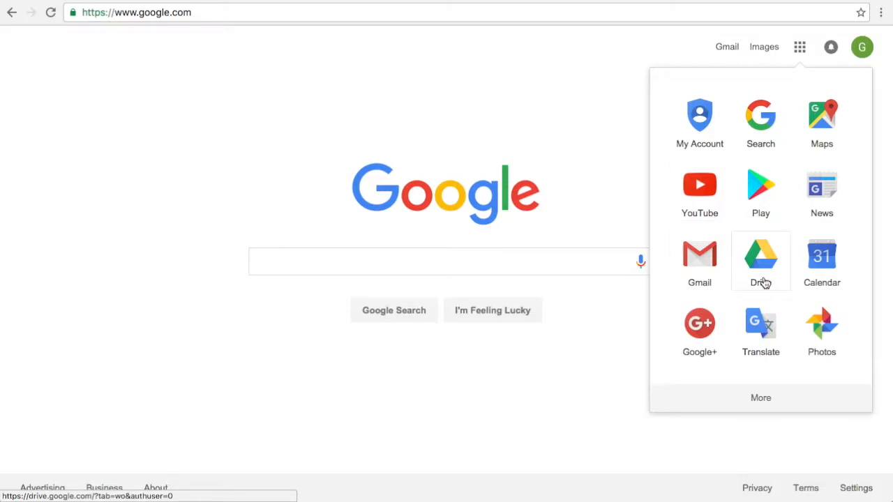
{"action": "left_click", "coordinate": [760, 254]}
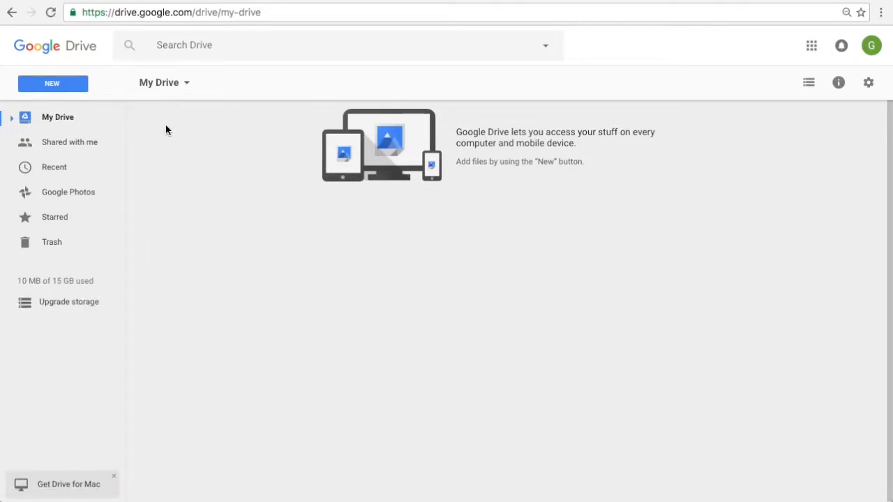
{"action": "mouse_move", "coordinate": [218, 151]}
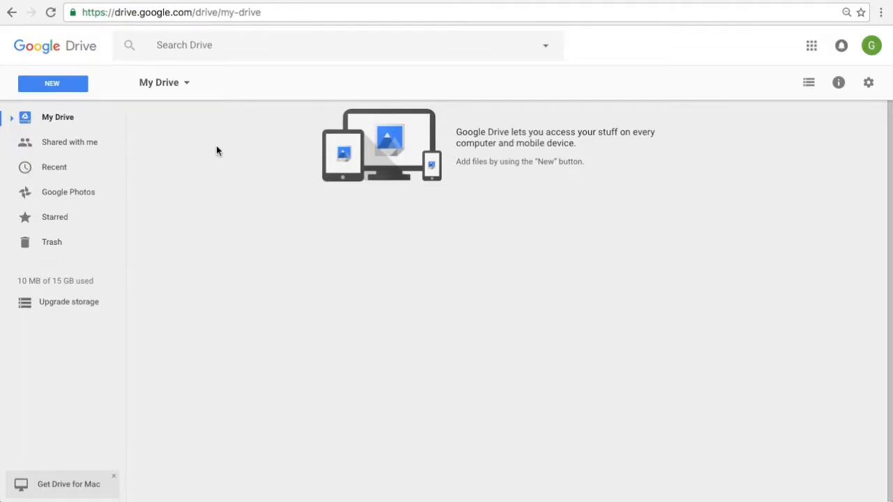
Step: Start a new item from the NEW button on the empty My Drive page
{"action": "left_click", "coordinate": [53, 84]}
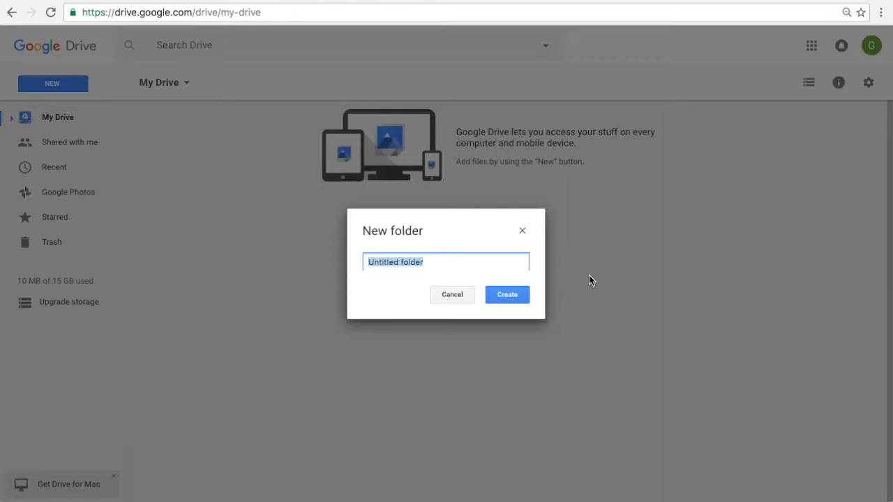
Step: Create a new folder named Picture_Frame in My Drive
{"action": "type", "text": "Picture_"}
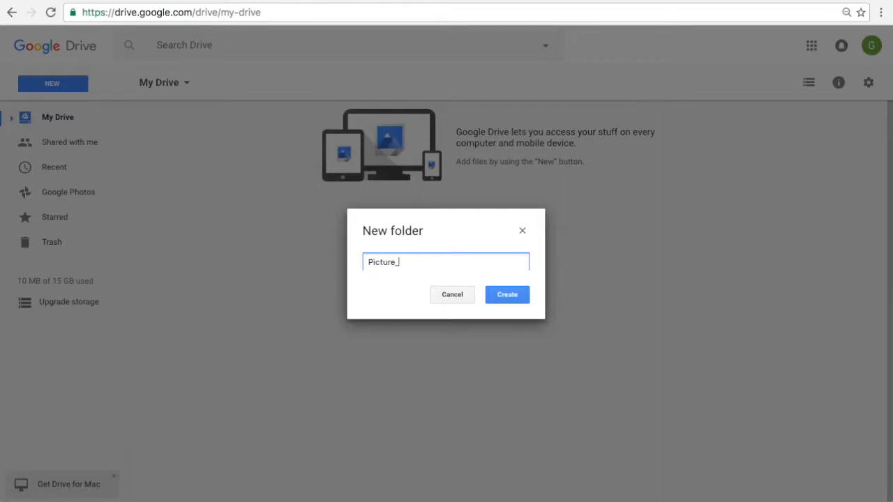
{"action": "left_click", "coordinate": [507, 294]}
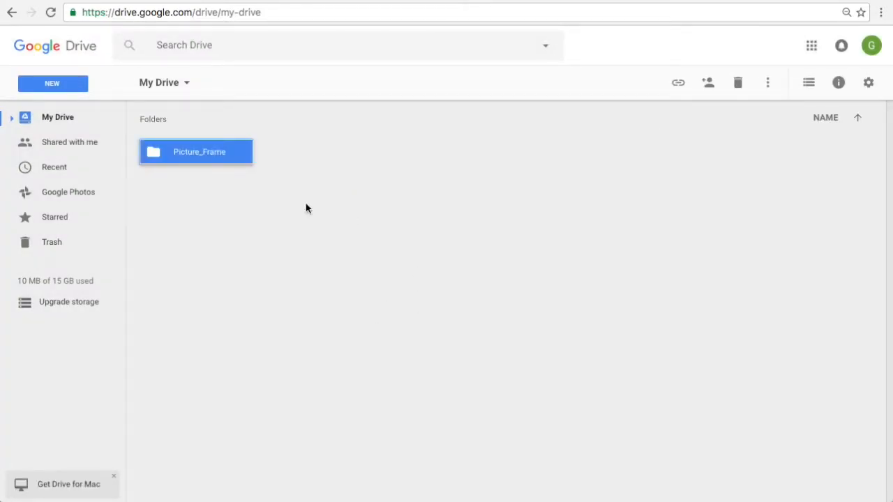
Step: Open the newly created, empty Picture_Frame folder
{"action": "double_click", "coordinate": [195, 150]}
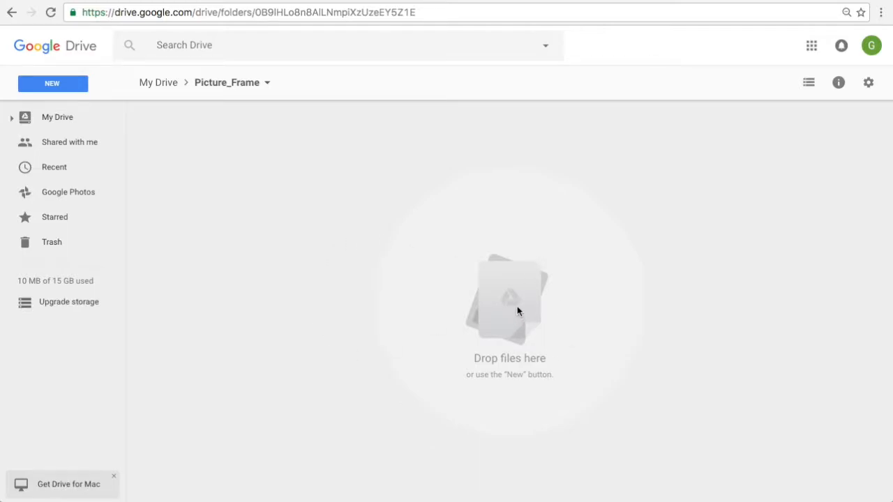
{"action": "mouse_move", "coordinate": [564, 317]}
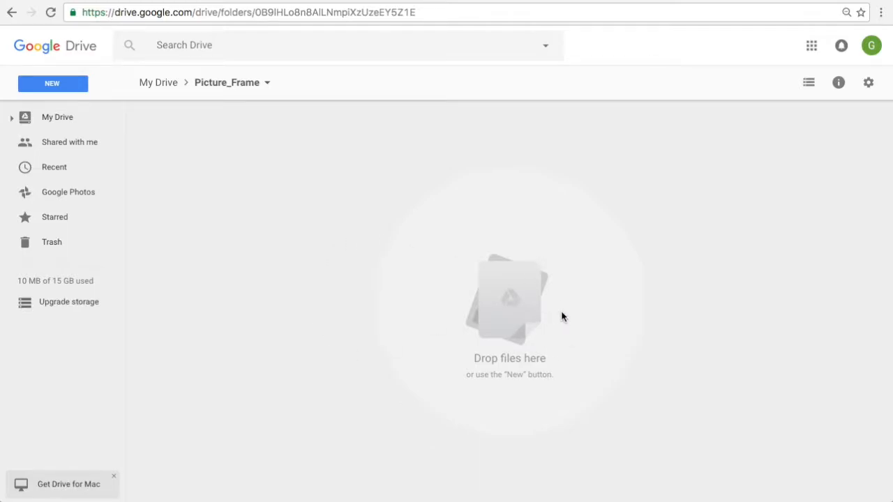